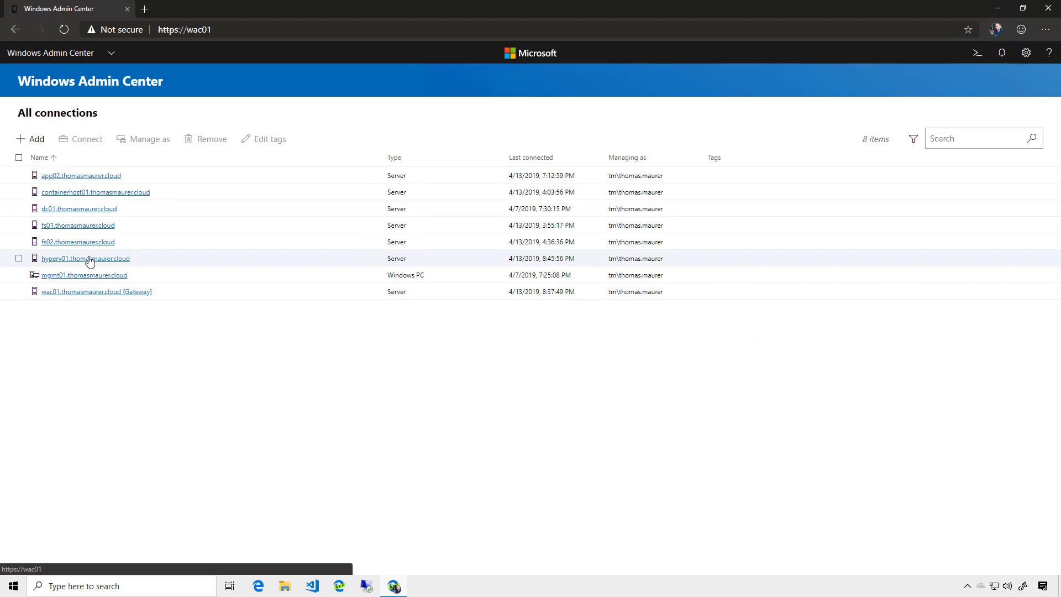
Connect to hyperv01.thomasmaurer.cloud and open its Virtual Machines summary (6 running, 1 off)
click(84, 258)
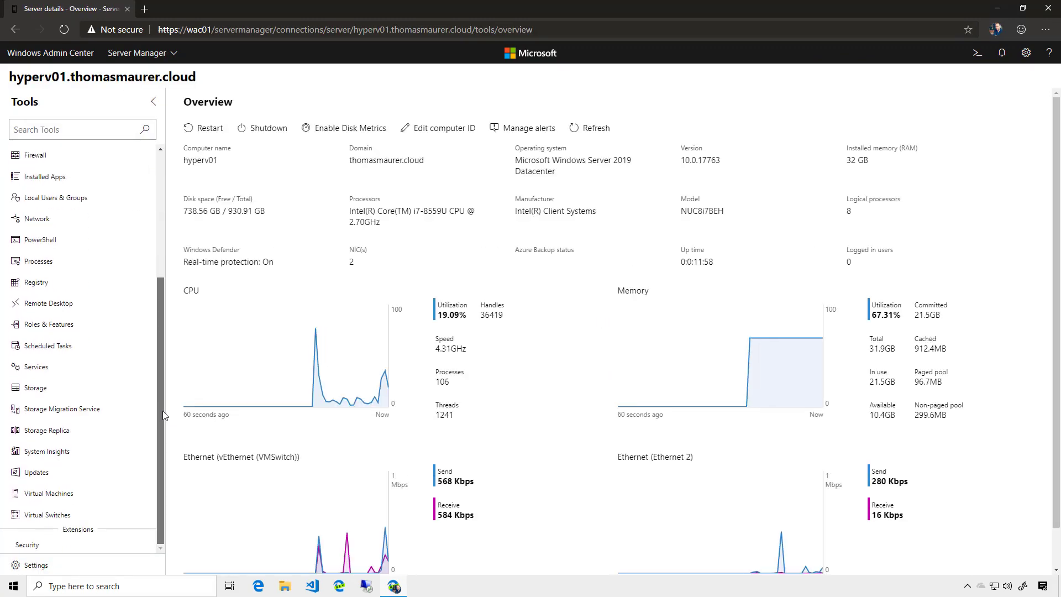
click(49, 494)
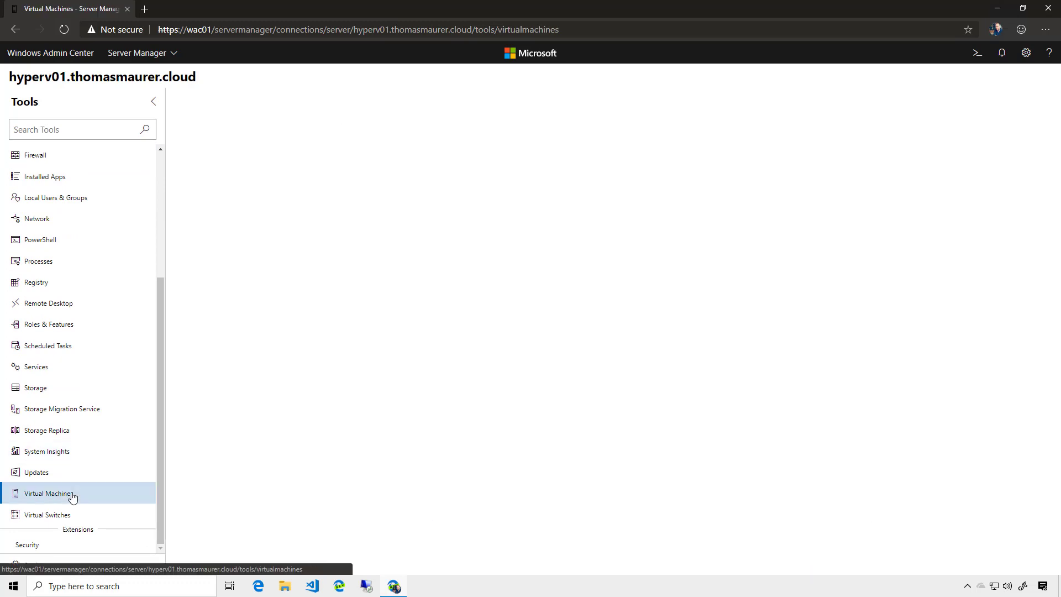
click(50, 492)
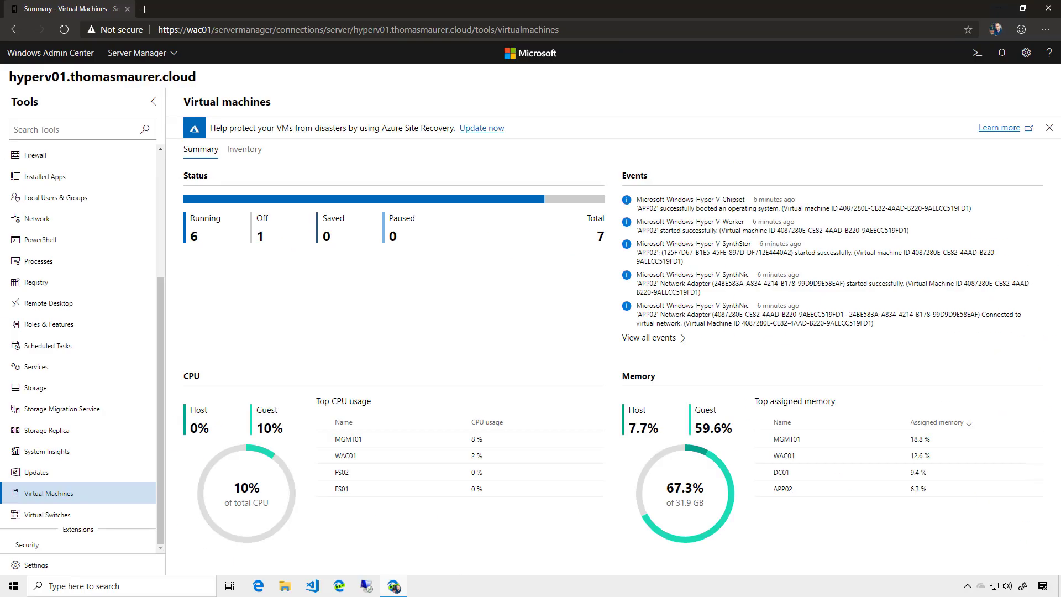
Show the Inventory list of all seven VMs, with CONTAINERHOST01 stopped
click(244, 150)
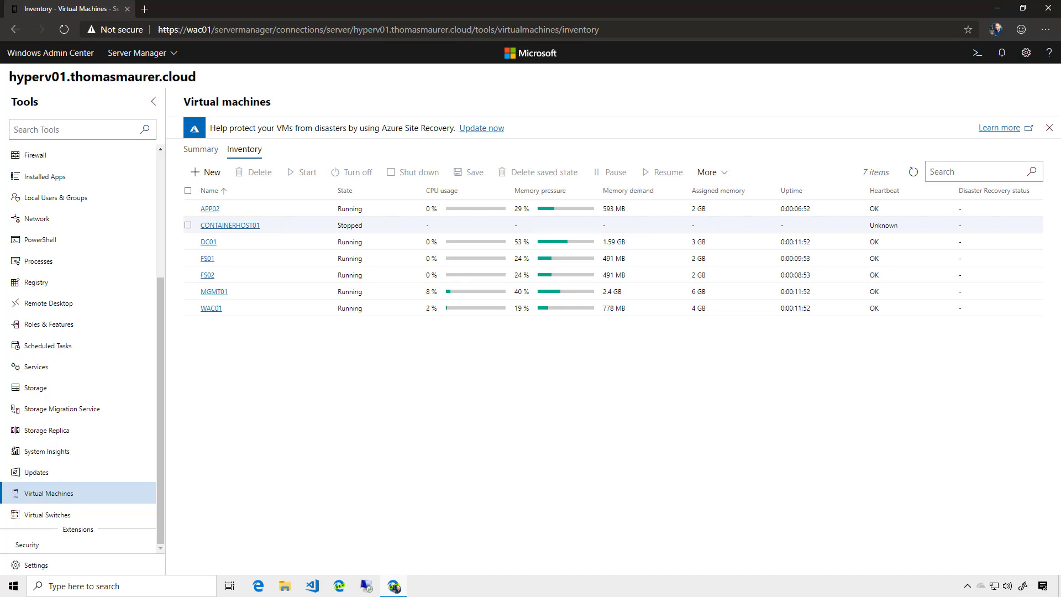
click(974, 171)
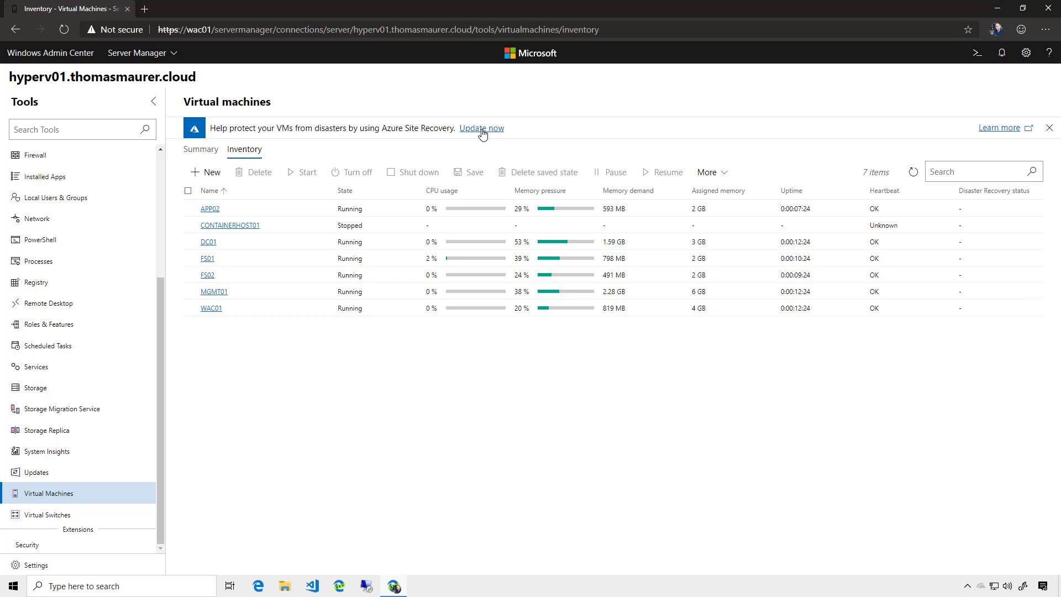
Sign in to Azure from the Azure Site Recovery banner to reach the host setup form
click(482, 127)
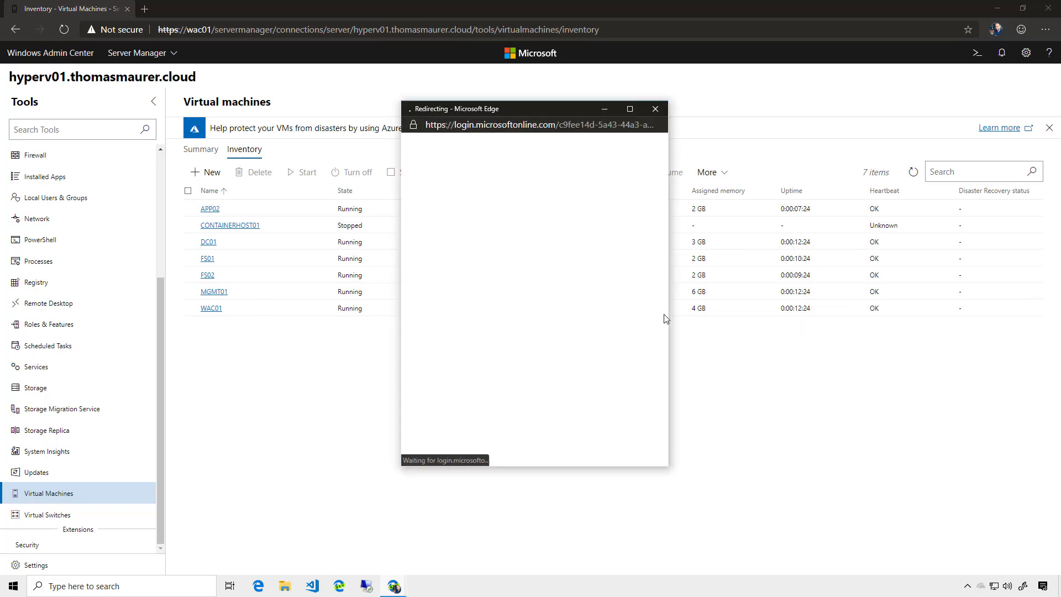
click(655, 109)
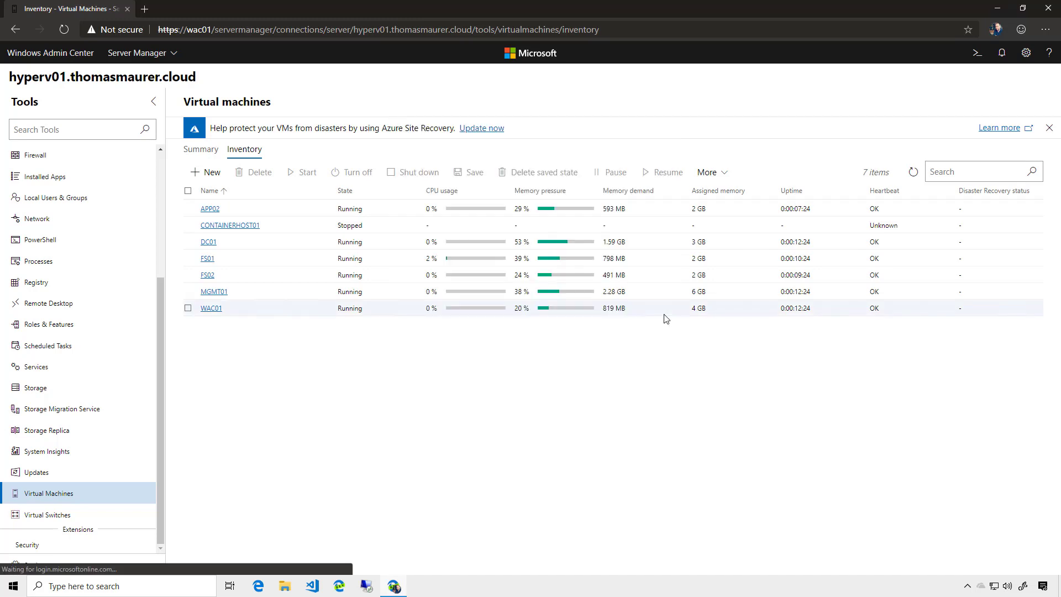
click(481, 127)
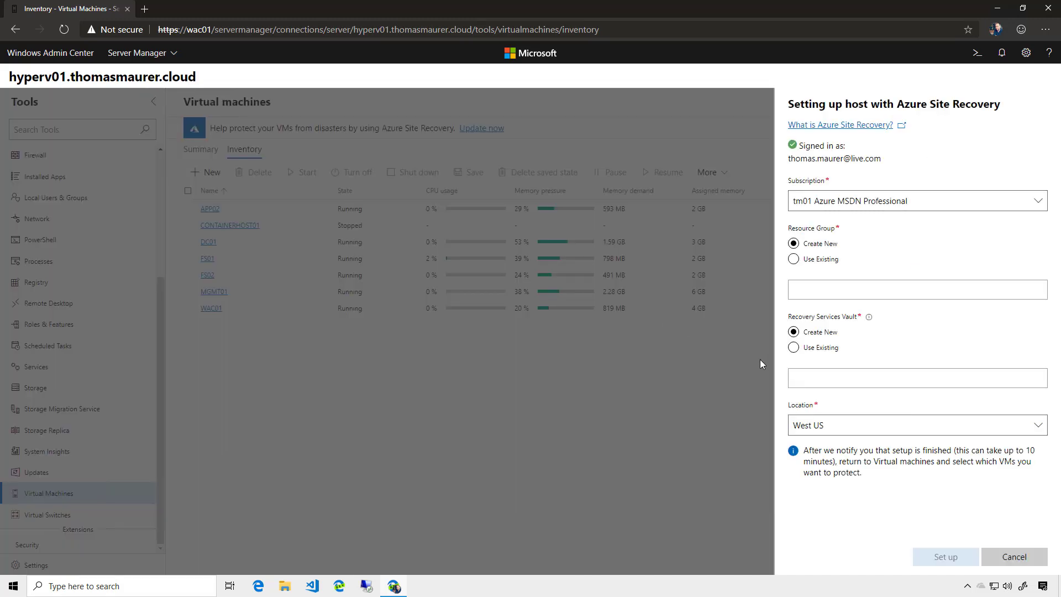
Name the new resource group demoasr01-rg and the vault recoveryvault02
click(916, 289)
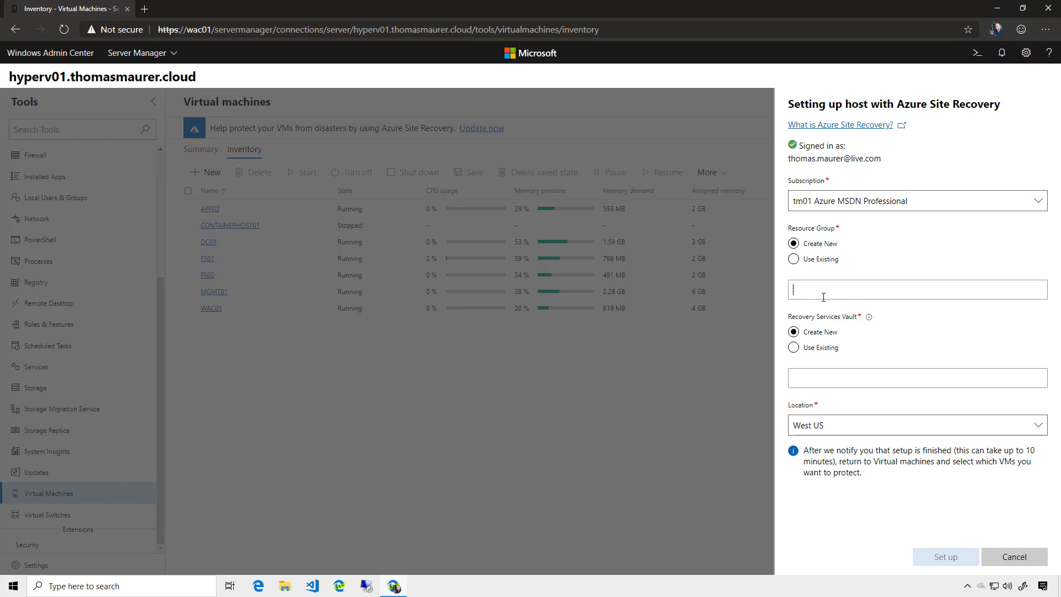
text(demoa)
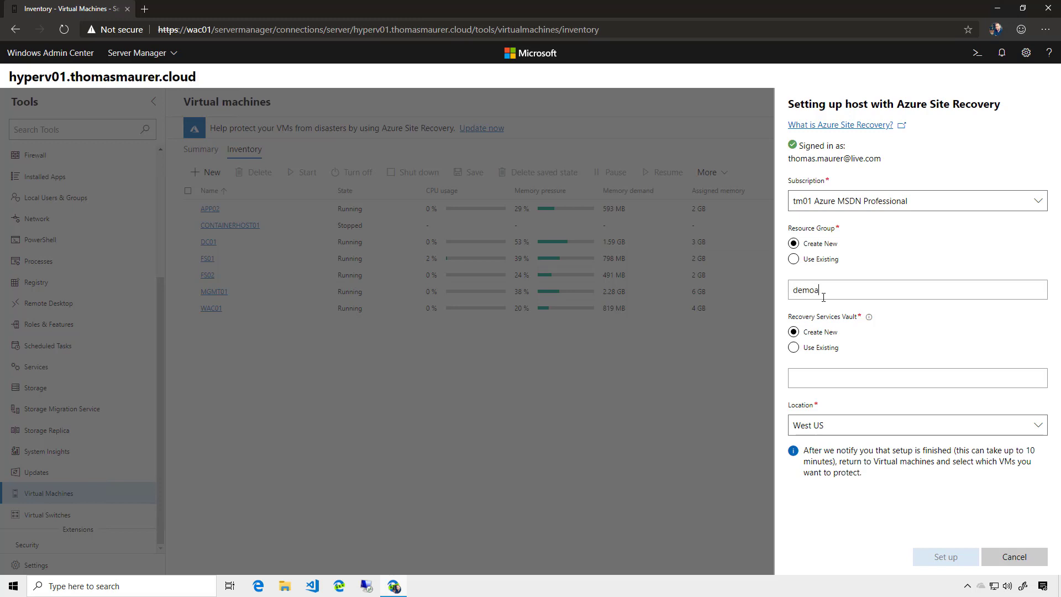
text(sr01-)
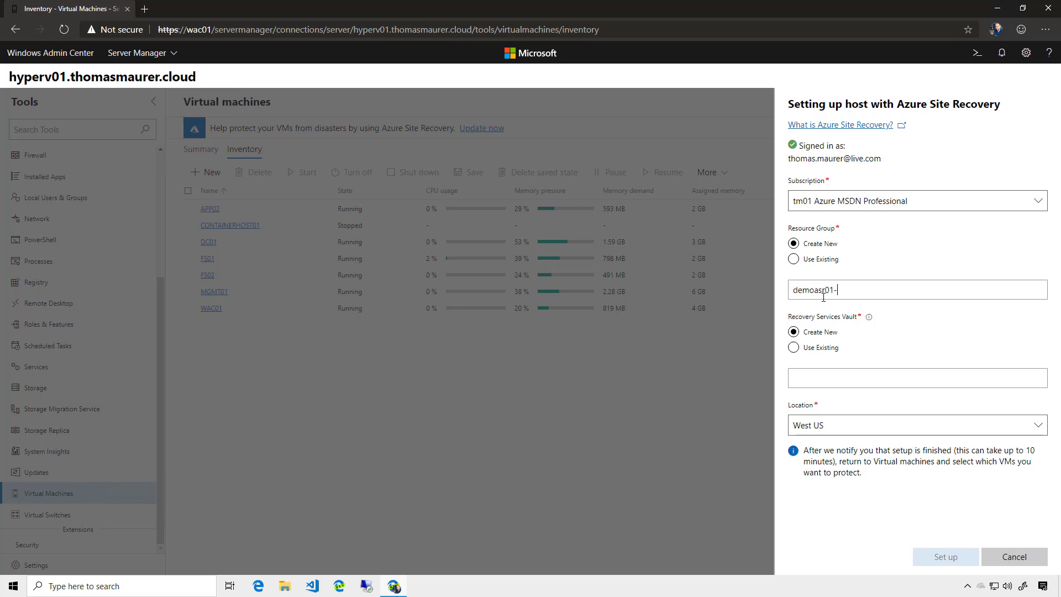
text(rg)
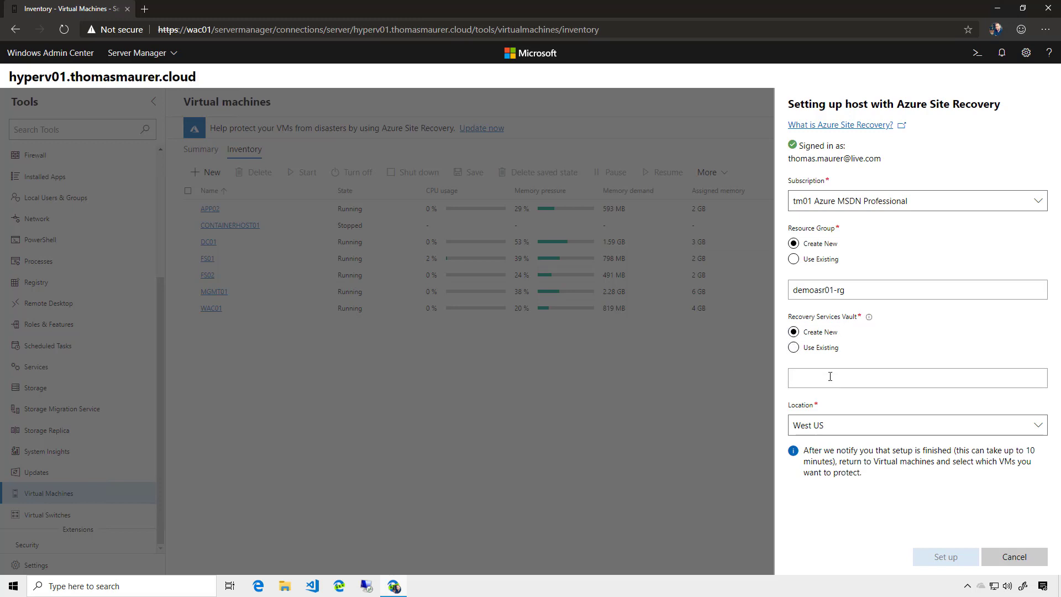
text(recoveryv)
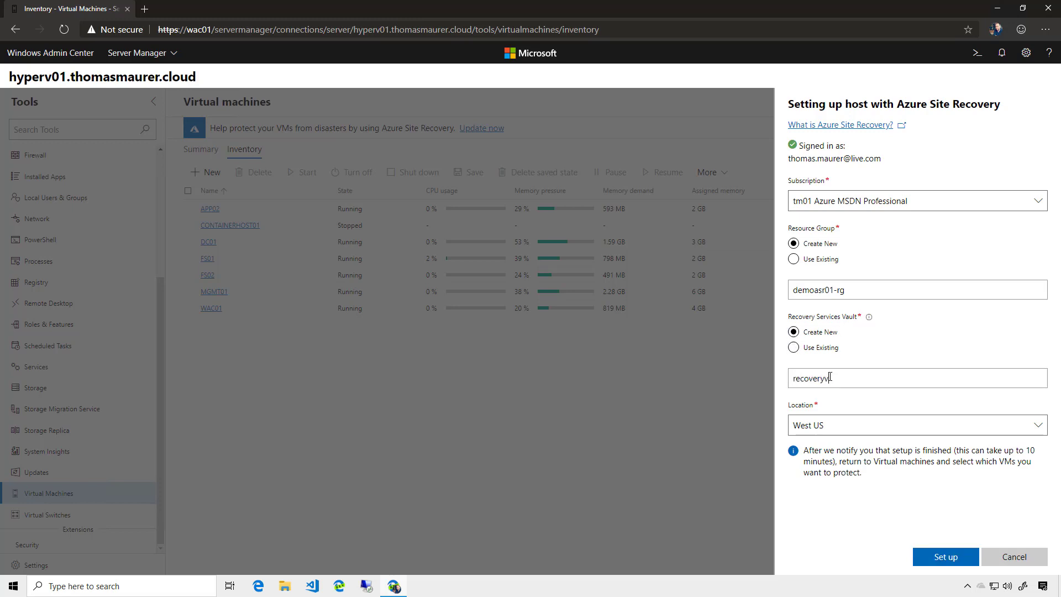
text(ault02)
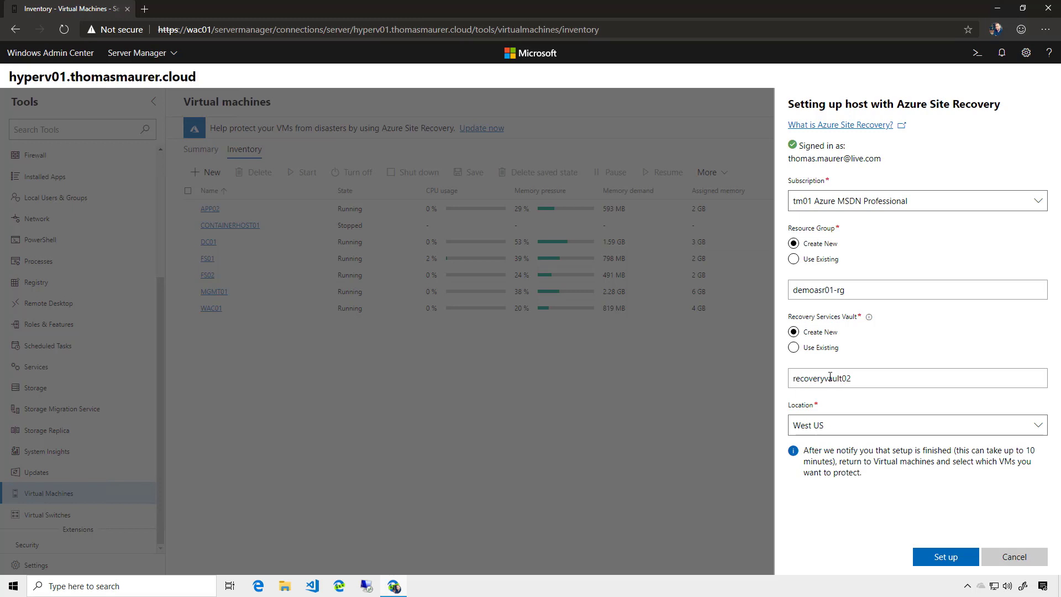
Choose West Europe as the location and submit the host setup
click(915, 425)
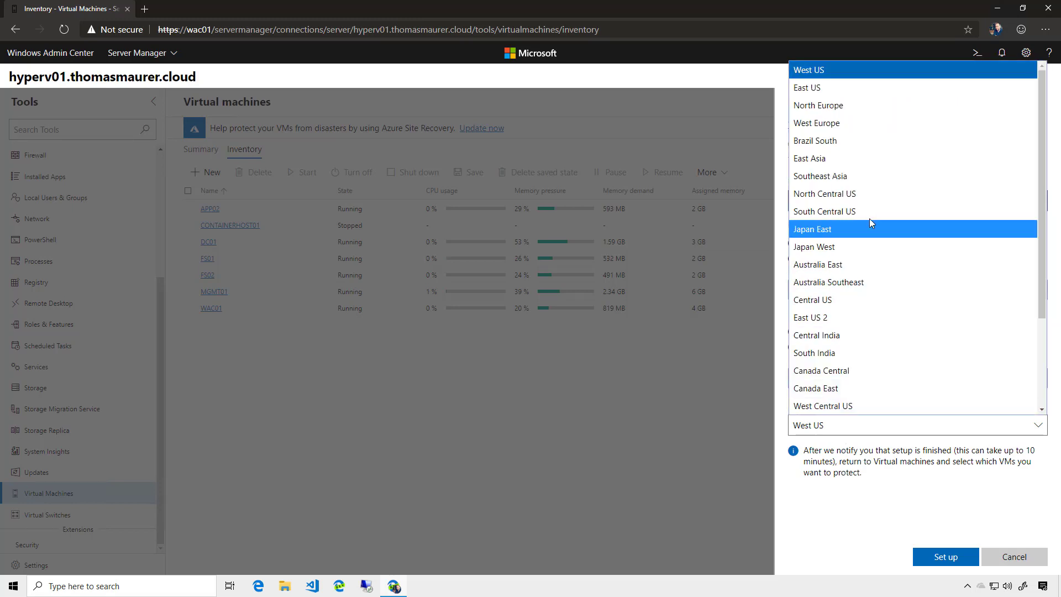
click(816, 123)
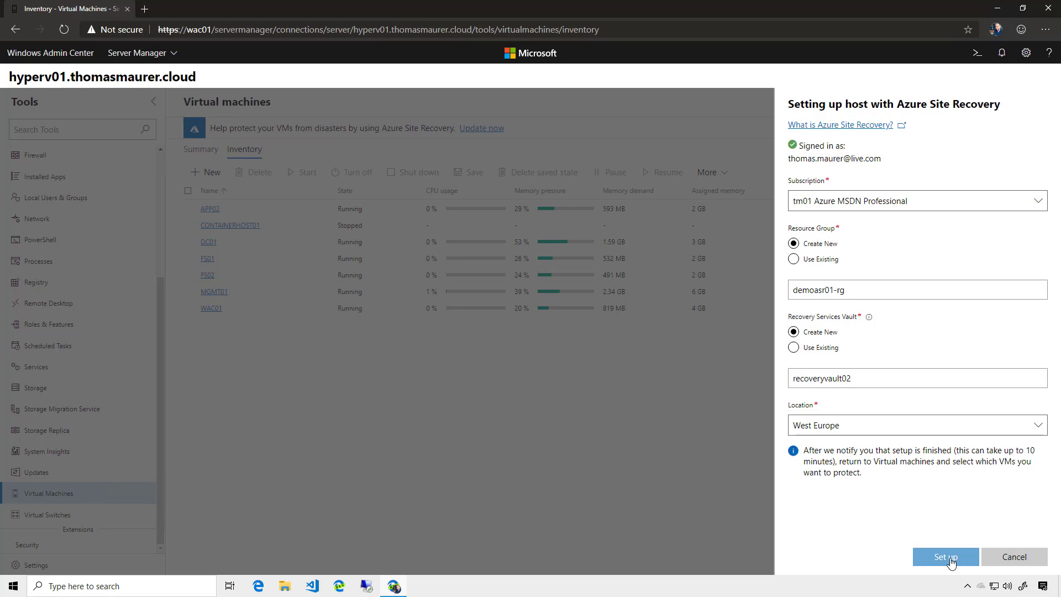
click(944, 556)
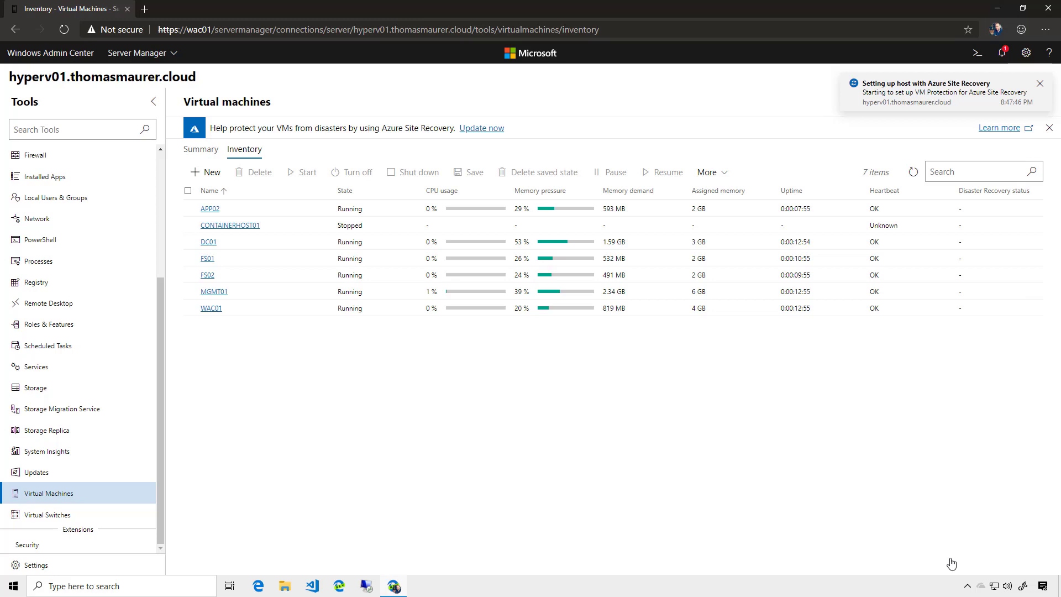
Check notifications for 'Successfully set up VM Protection' on hyperv01
click(1040, 83)
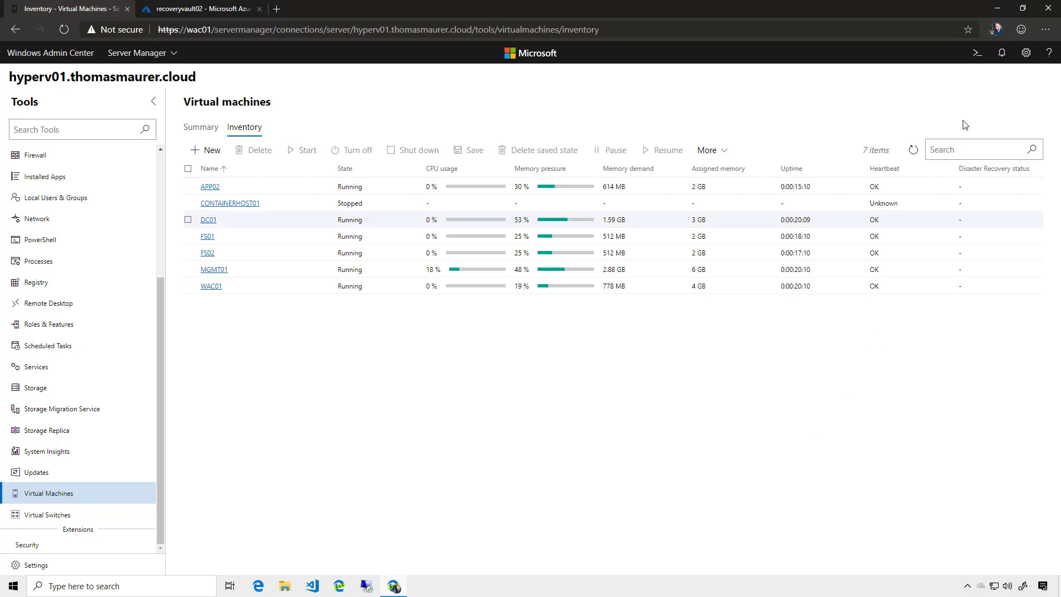
click(1002, 53)
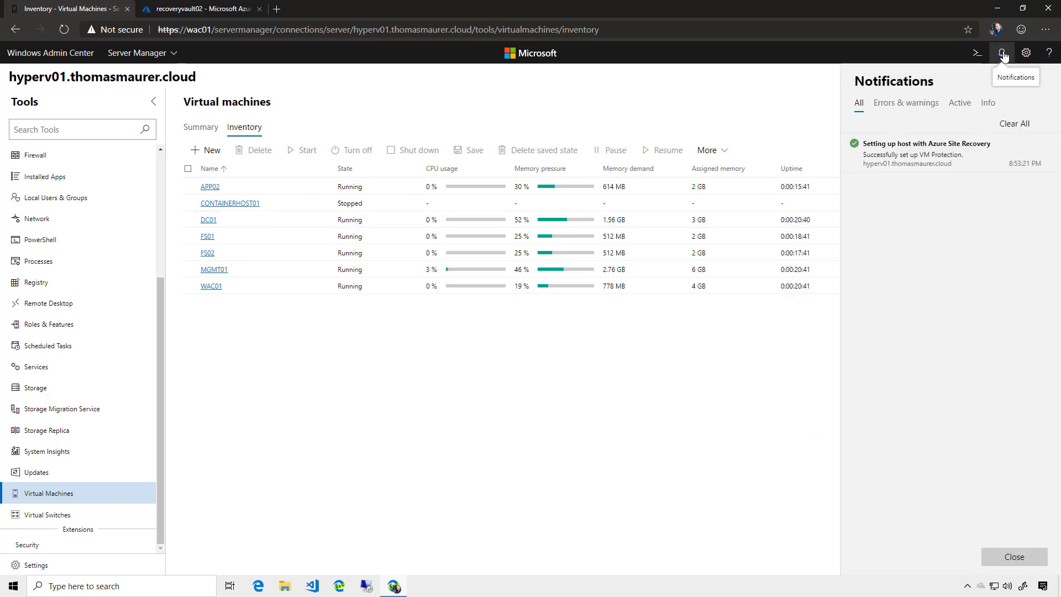
mouse_move(1004, 57)
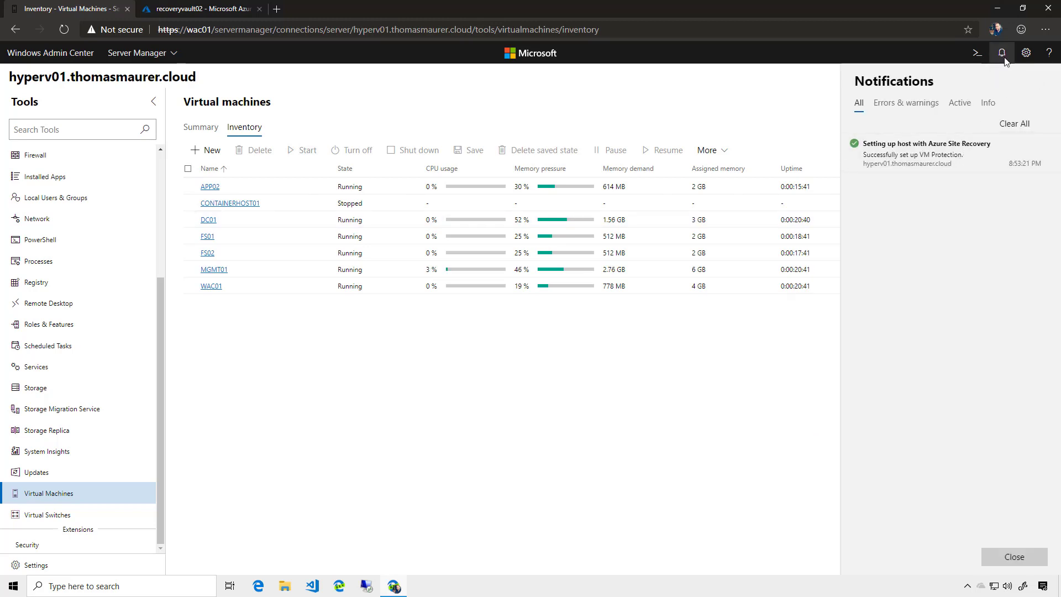
mouse_move(1003, 53)
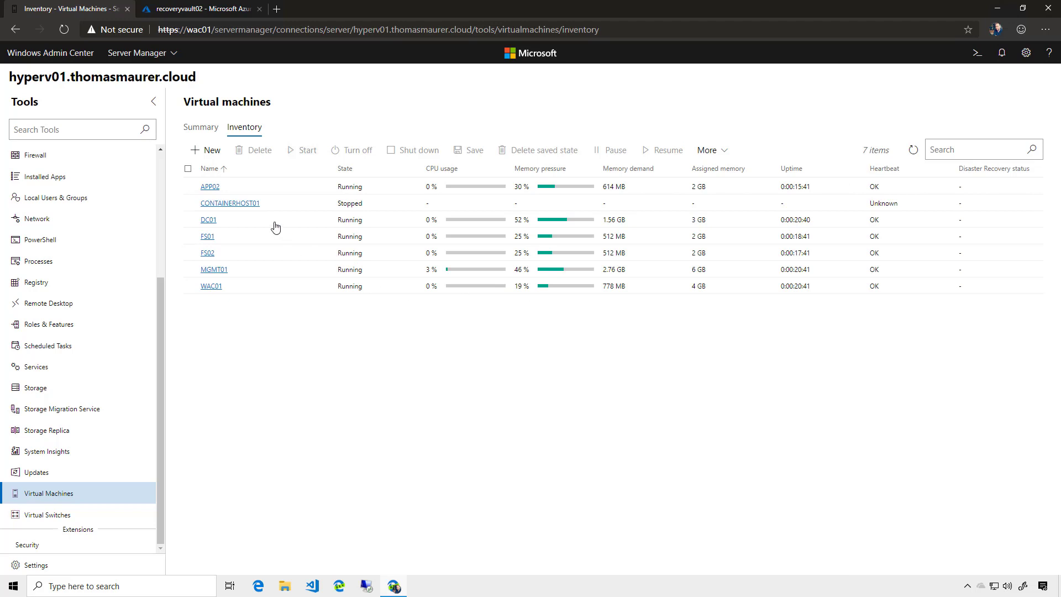
Protect APP02 using new storage account asrwac8957485
click(189, 186)
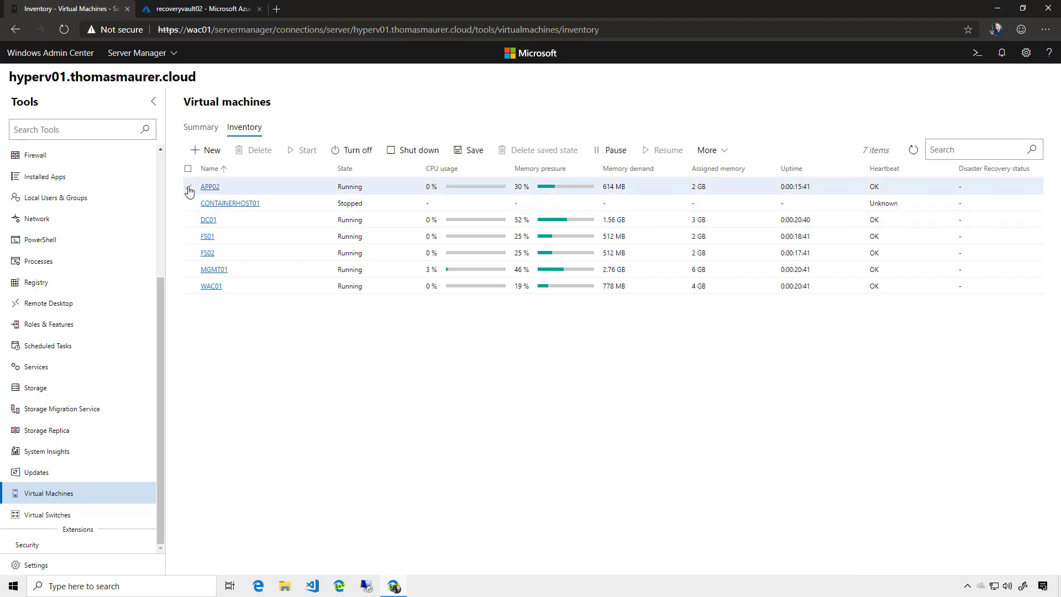
click(708, 150)
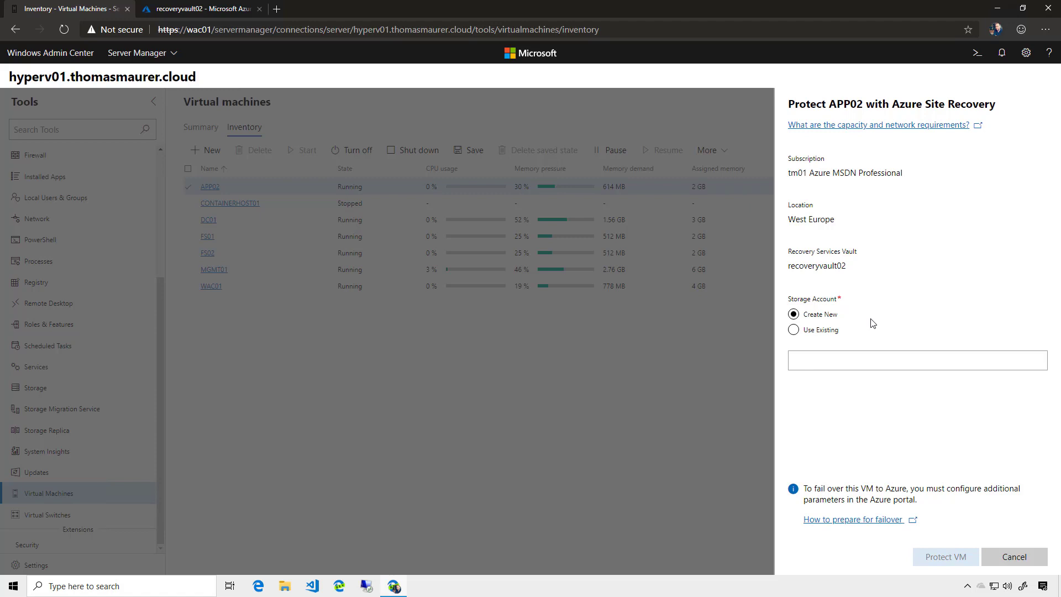
mouse_move(866, 325)
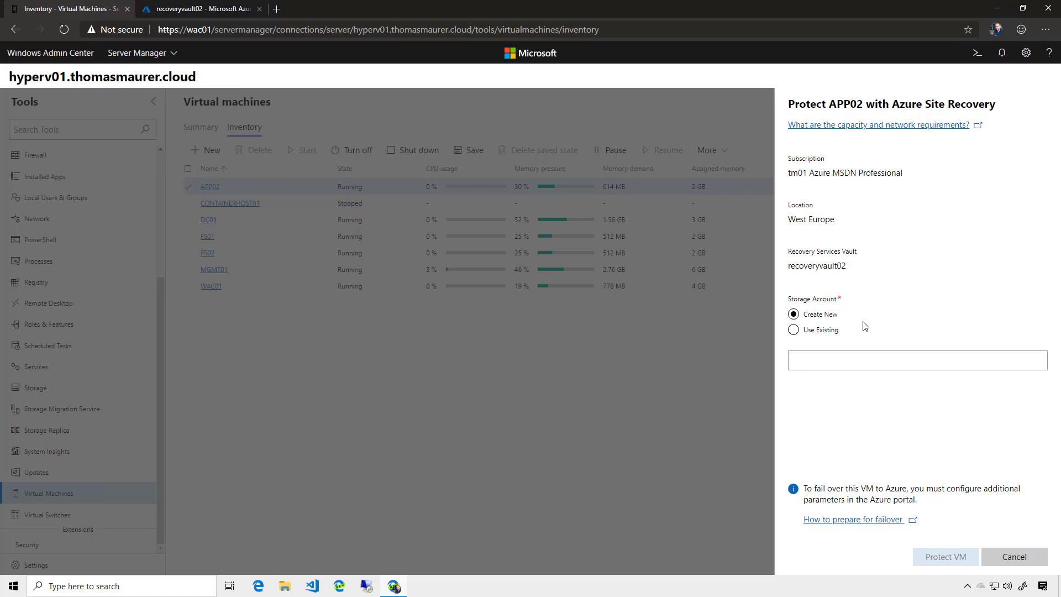
mouse_move(862, 353)
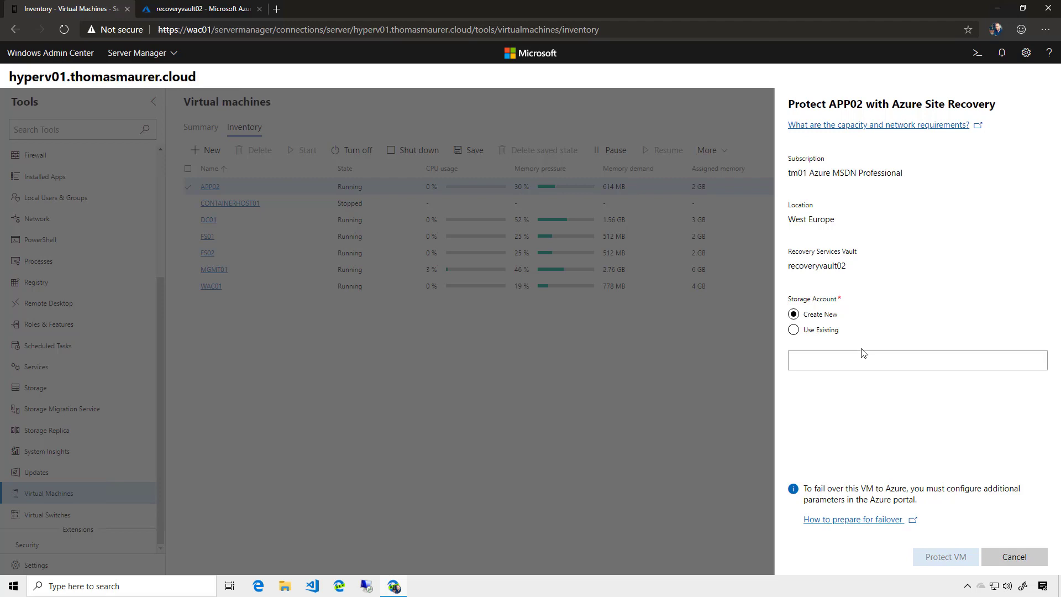
click(916, 359)
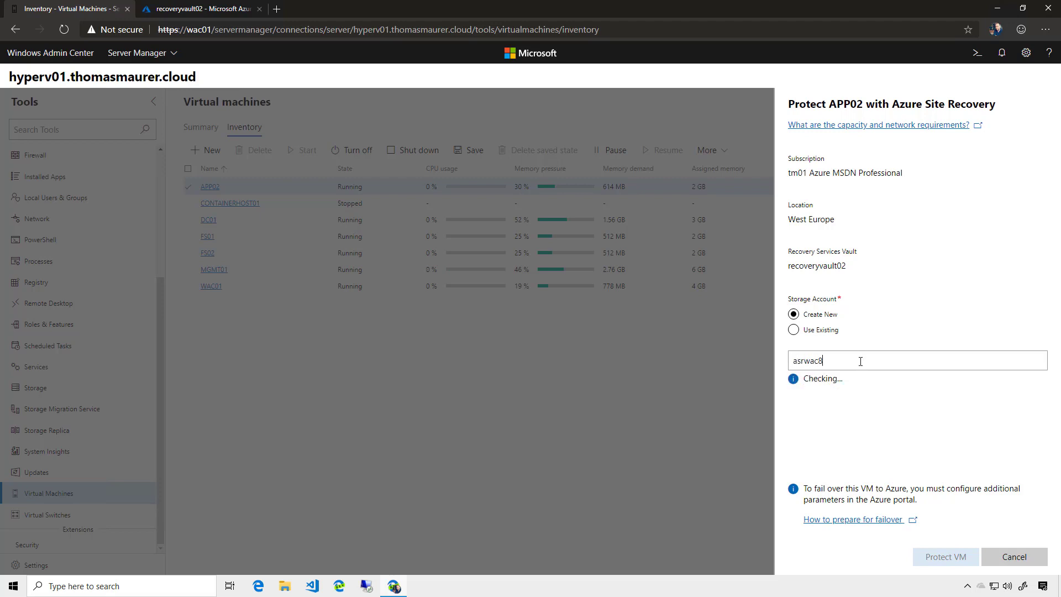
text(95748)
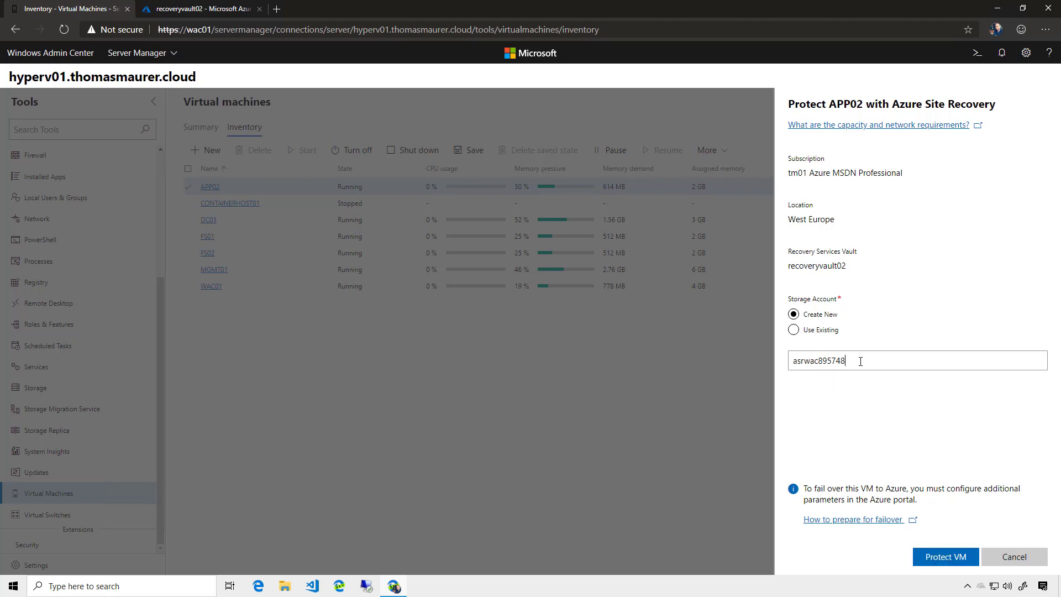
text(5)
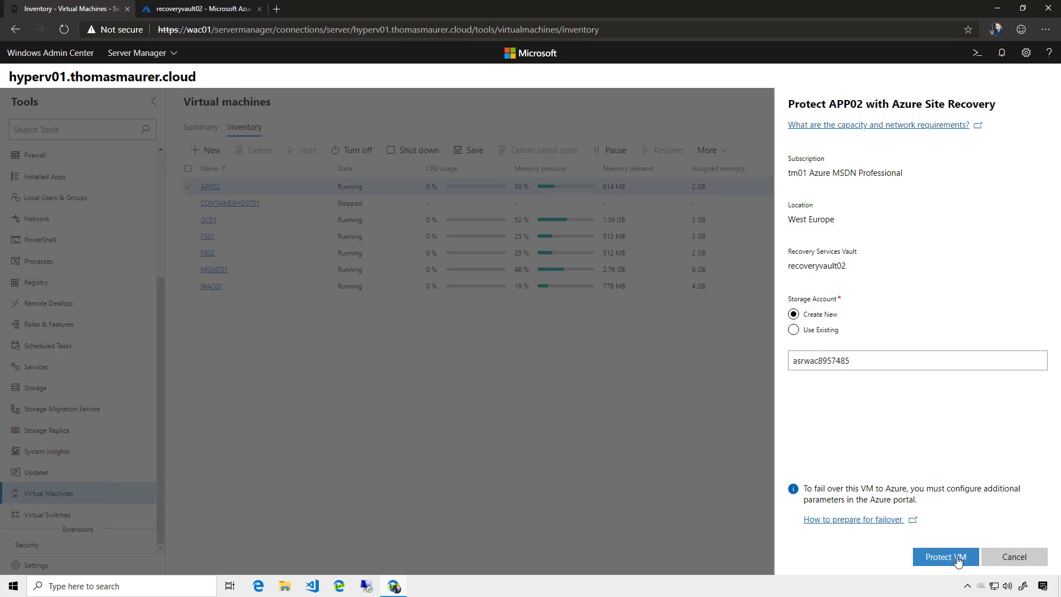
click(944, 557)
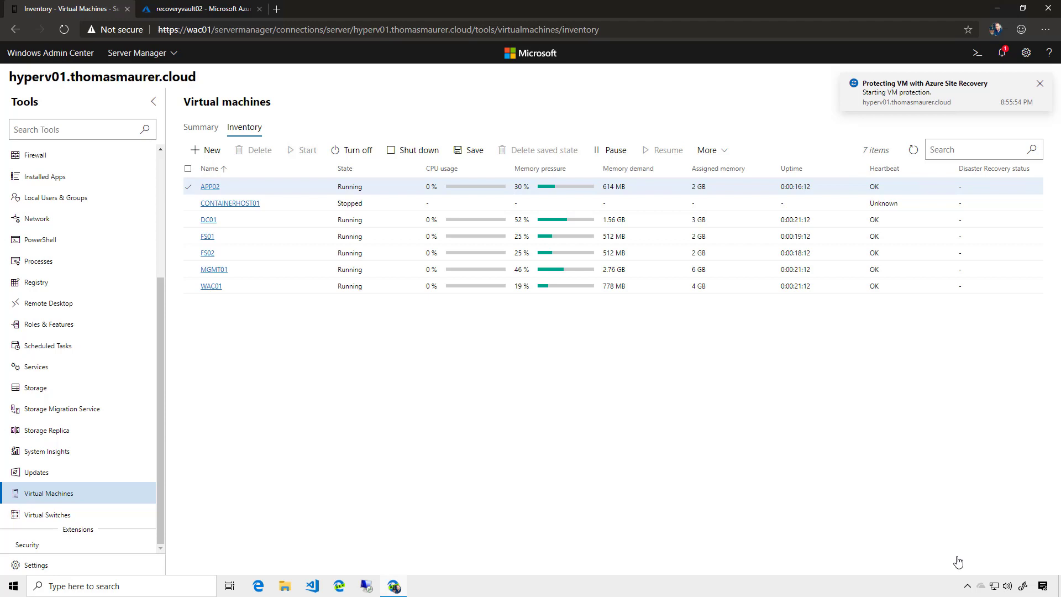
Verify 'Successfully completed protecting VM' in notifications, then close the list
click(1040, 83)
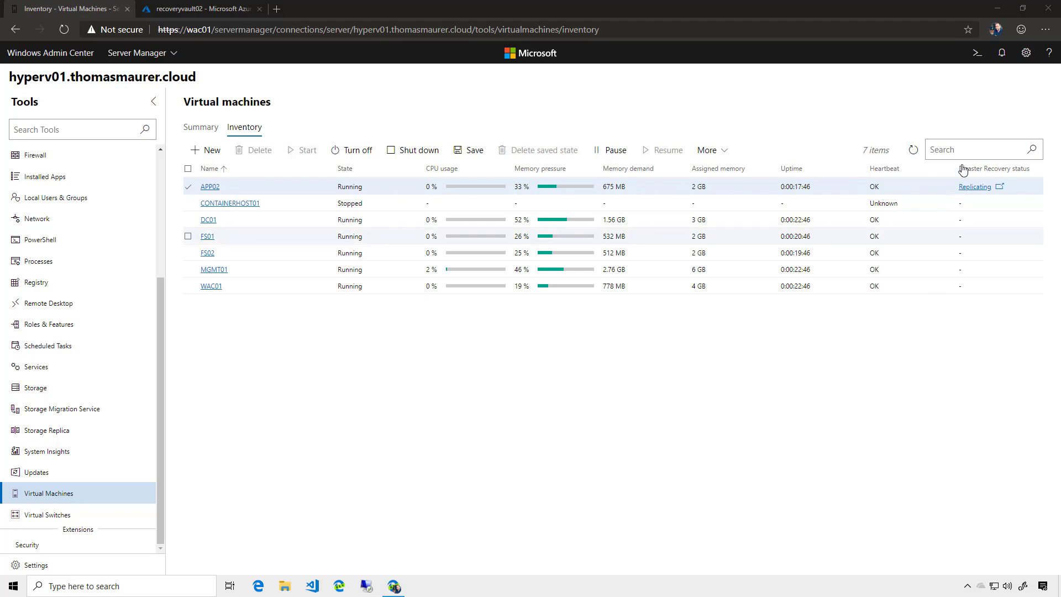
click(1002, 53)
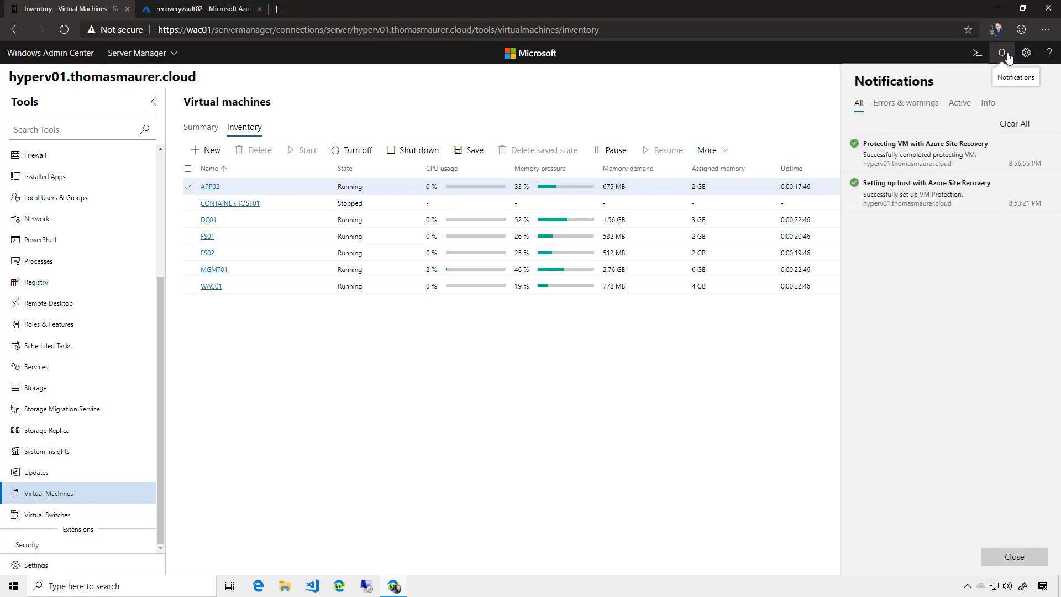
click(1014, 557)
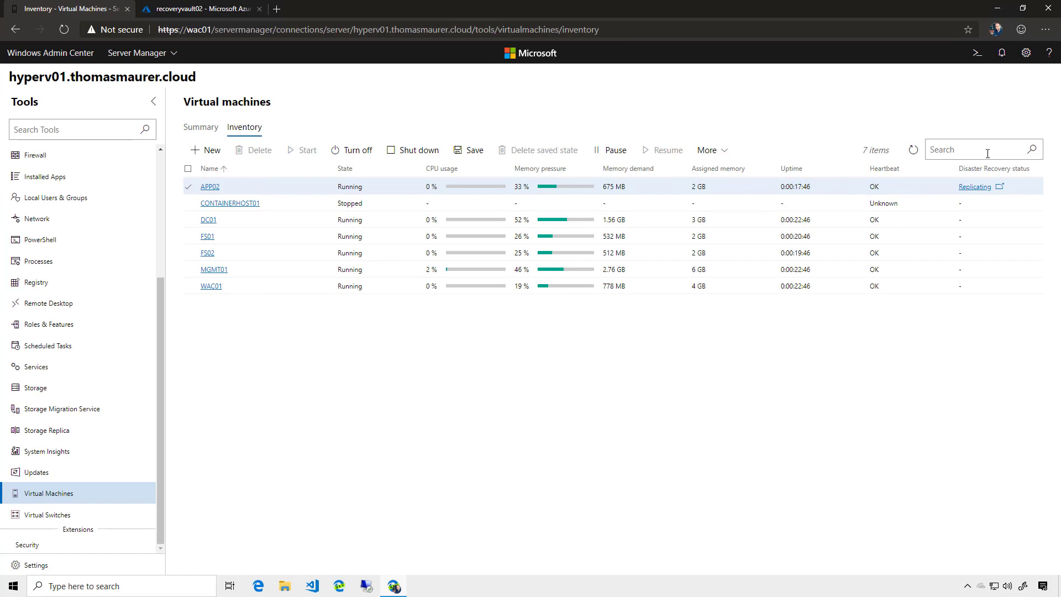
mouse_move(217, 9)
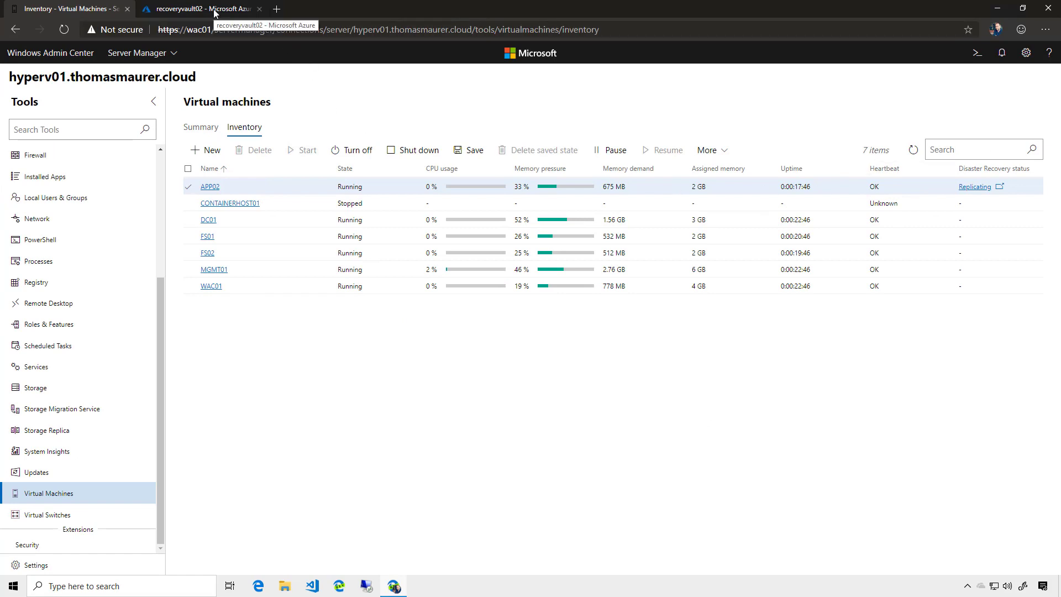
Show recoveryvault02's Replicated items, listing APP02 as Healthy at 0% synchronized
click(199, 8)
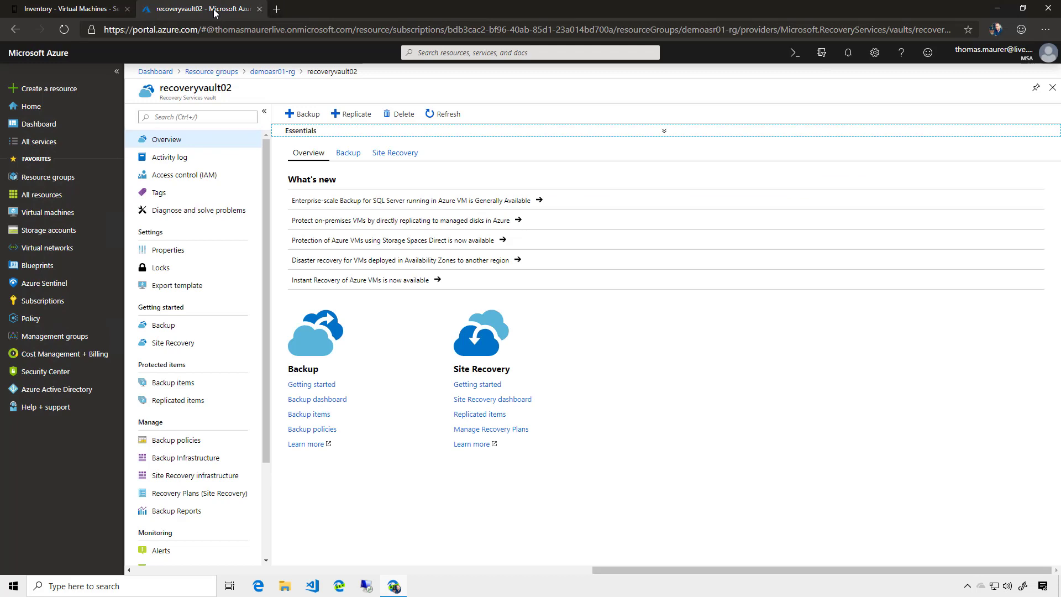
mouse_move(208, 395)
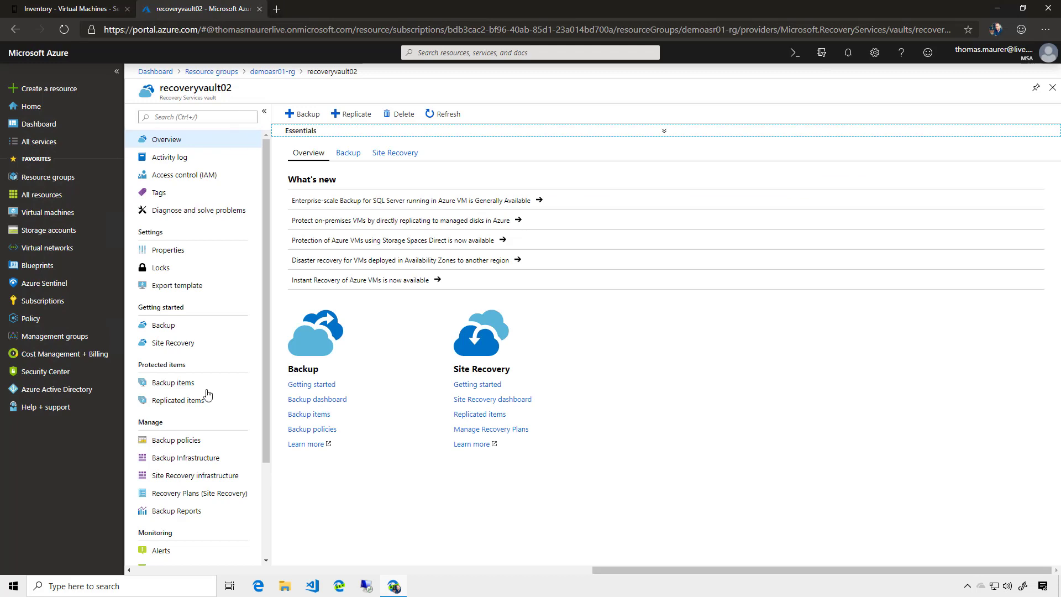
click(178, 400)
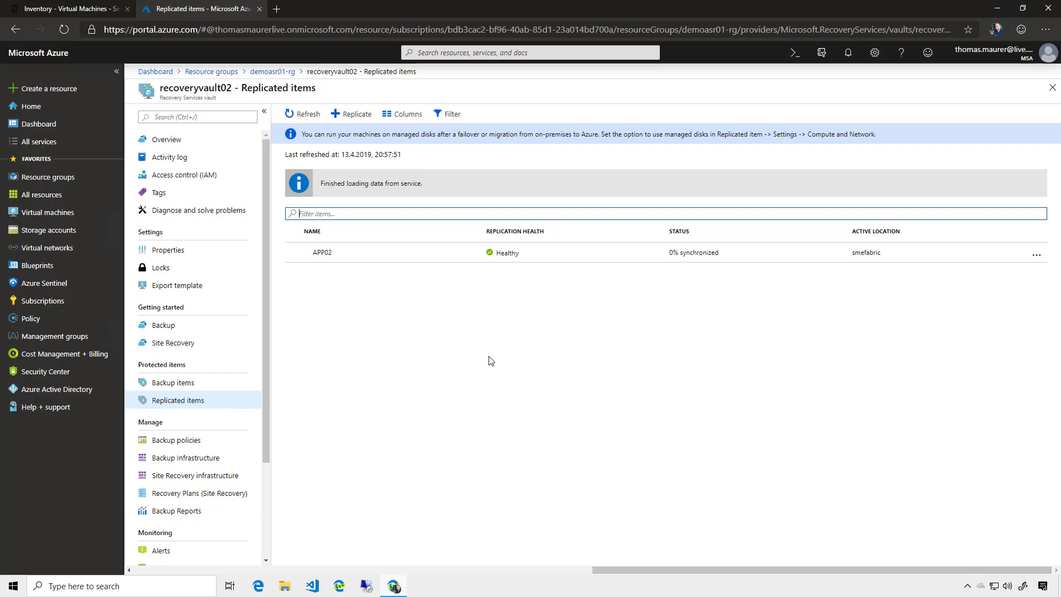
mouse_move(129, 61)
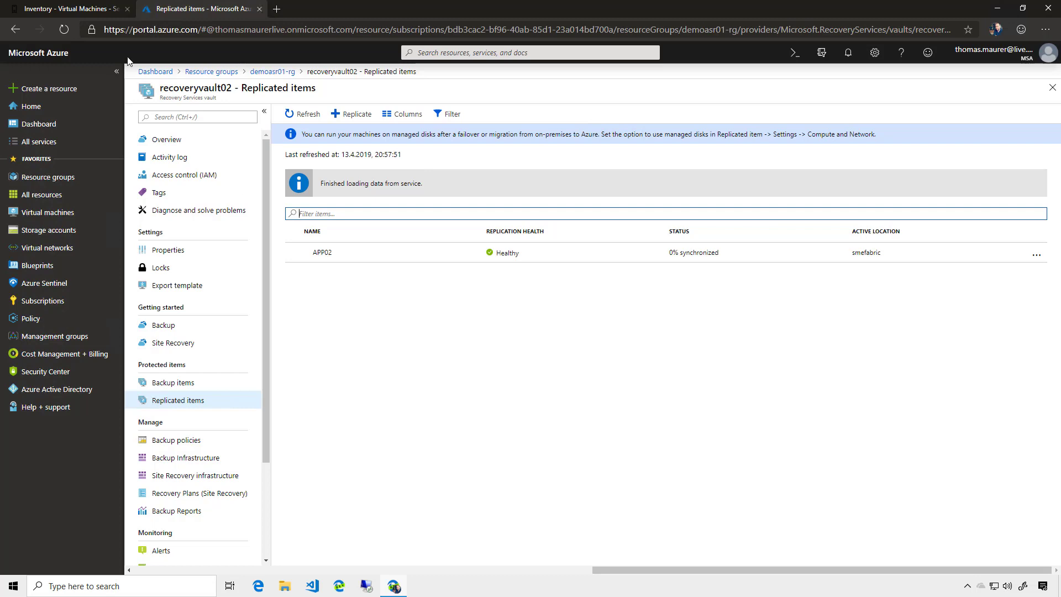
Return to the Windows Admin Center VM inventory to check APP02's disaster recovery status
click(67, 8)
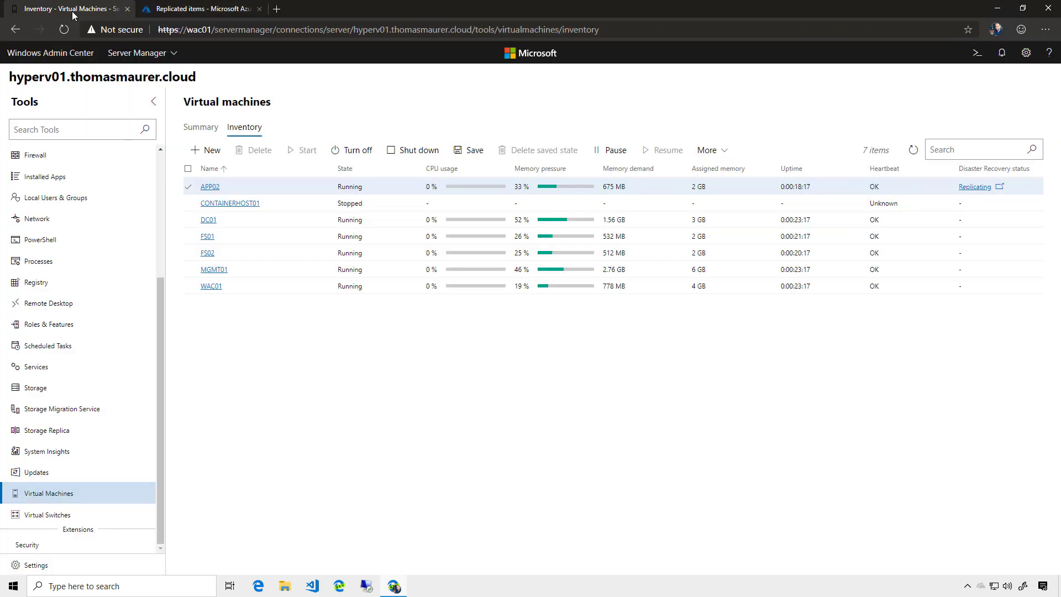
mouse_move(470, 318)
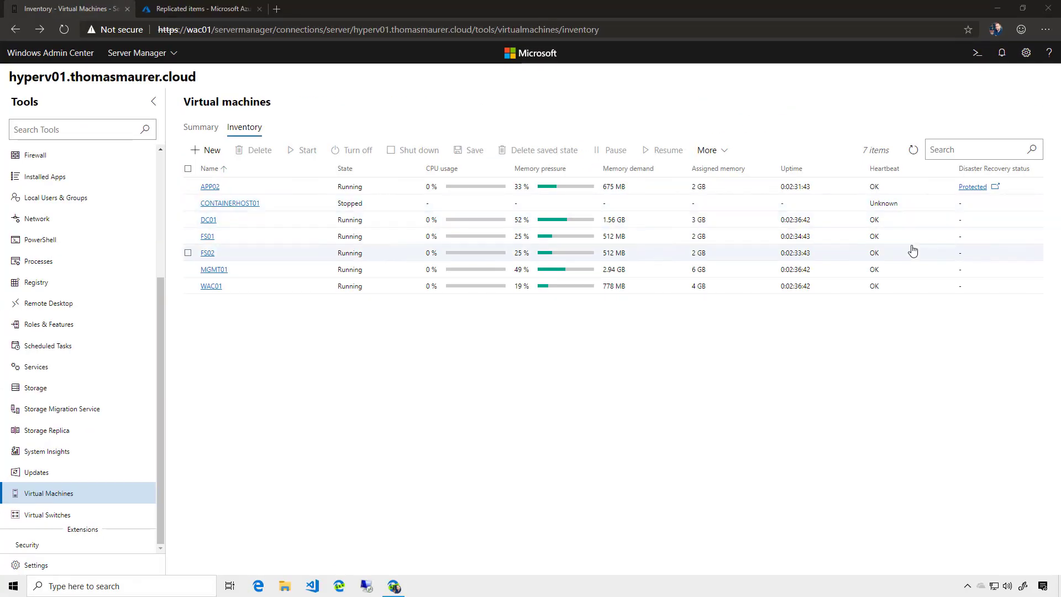
mouse_move(200, 9)
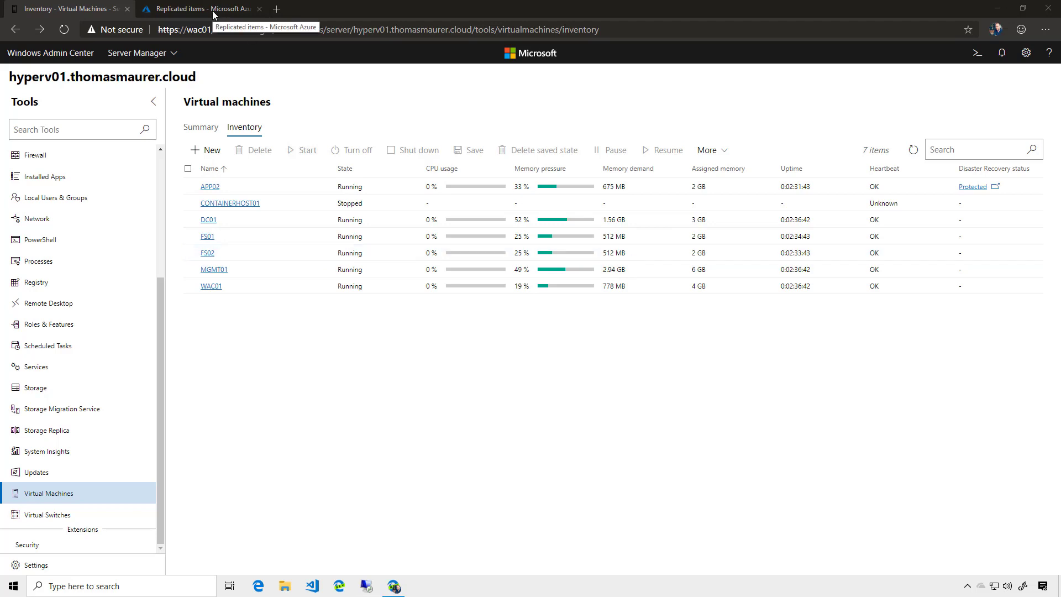
Return to the Azure portal Replicated items, where APP02 shows Healthy and Protected
click(200, 8)
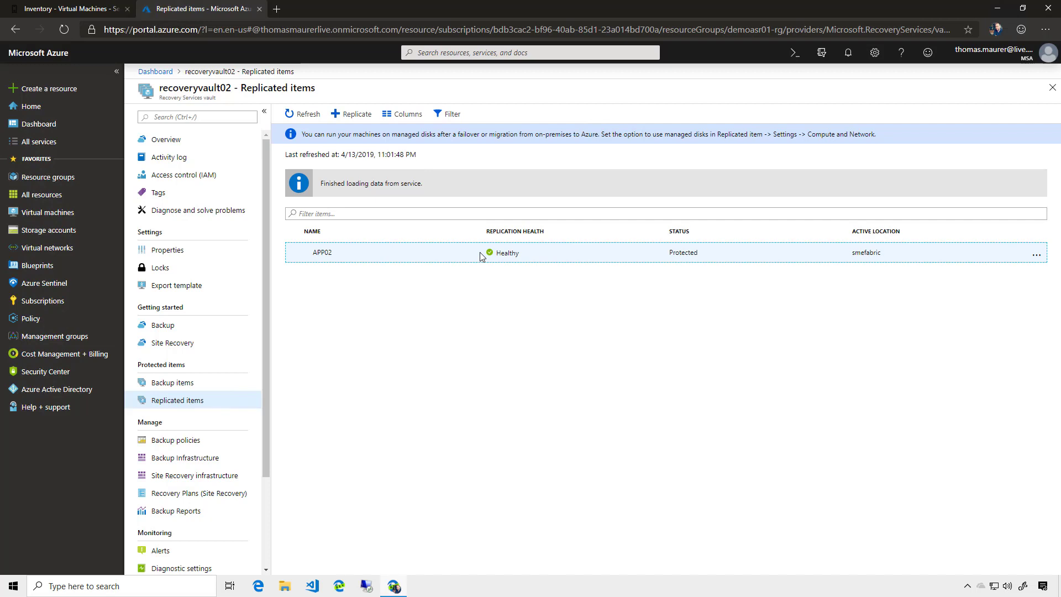
mouse_move(331, 253)
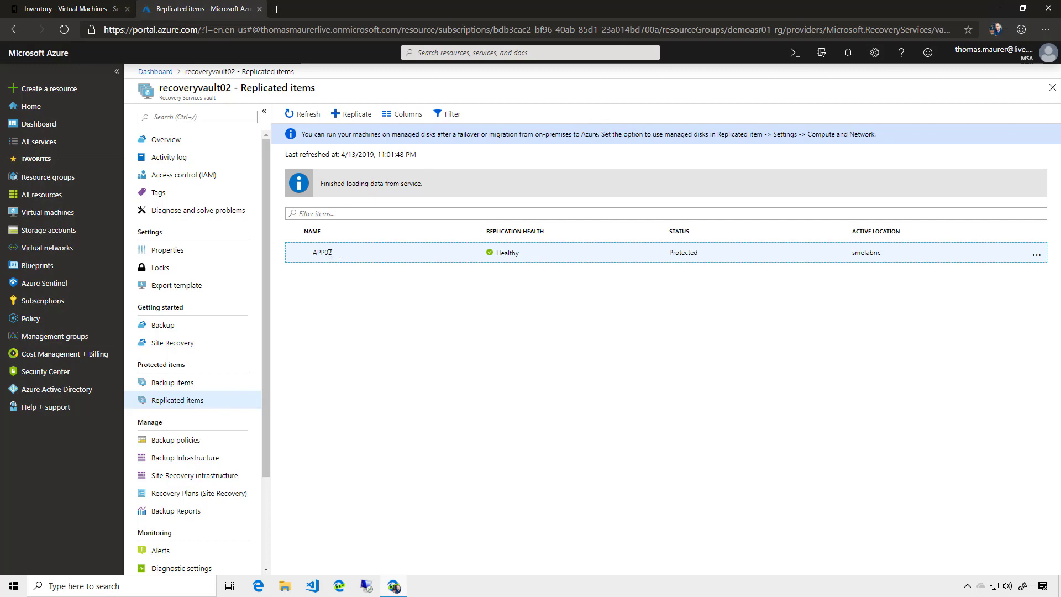
Open APP02's replicated item overview, showing Healthy replication, Protected status and no errors
click(321, 252)
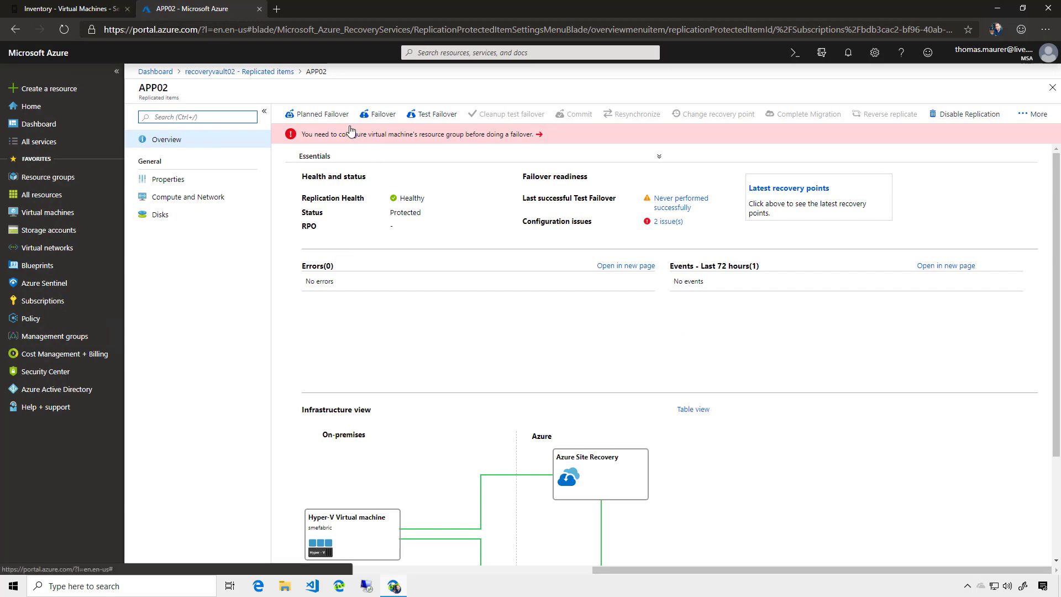
mouse_move(355, 129)
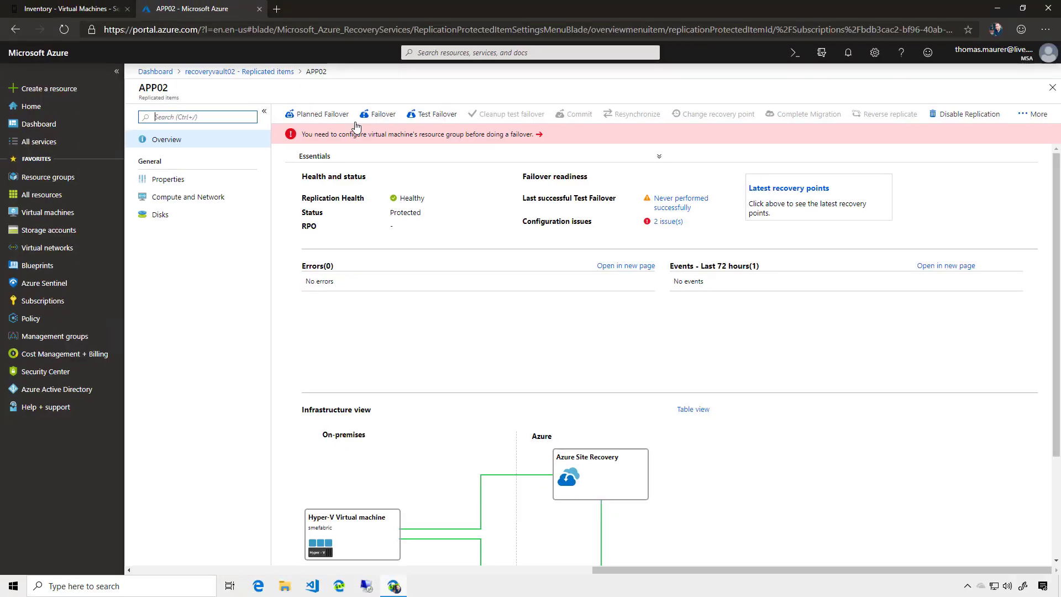
mouse_move(570, 271)
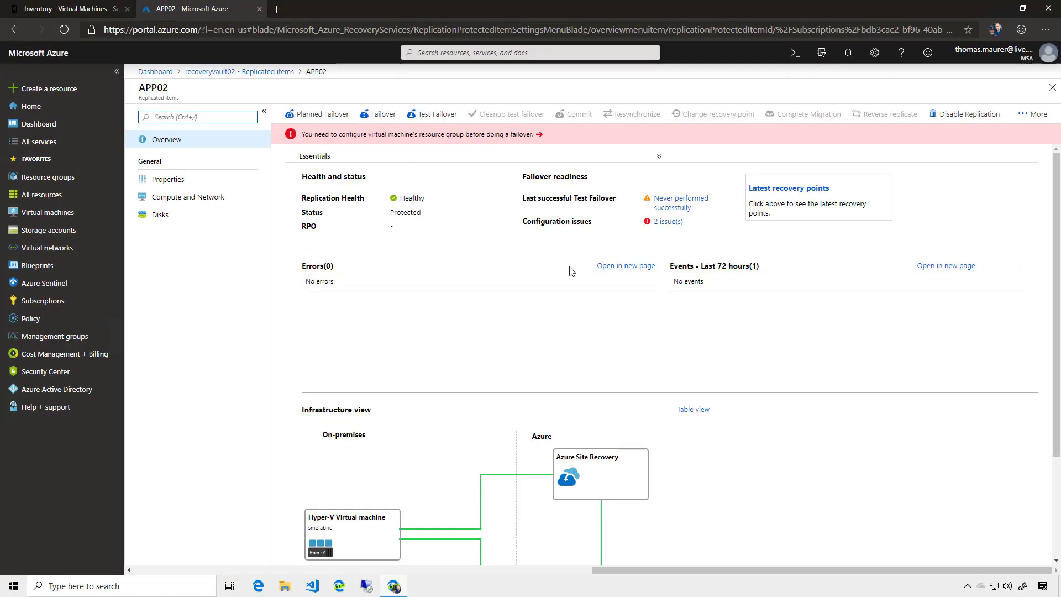
Check APP02's storage account in the infrastructure view, then confirm Protected in Windows Admin Center
scroll(down, 3)
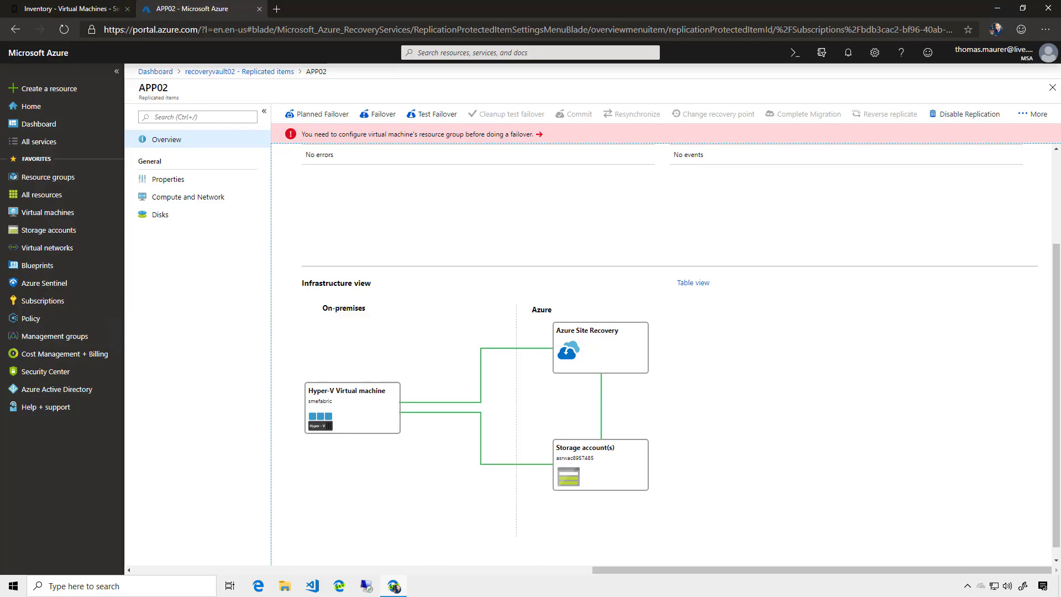
click(65, 9)
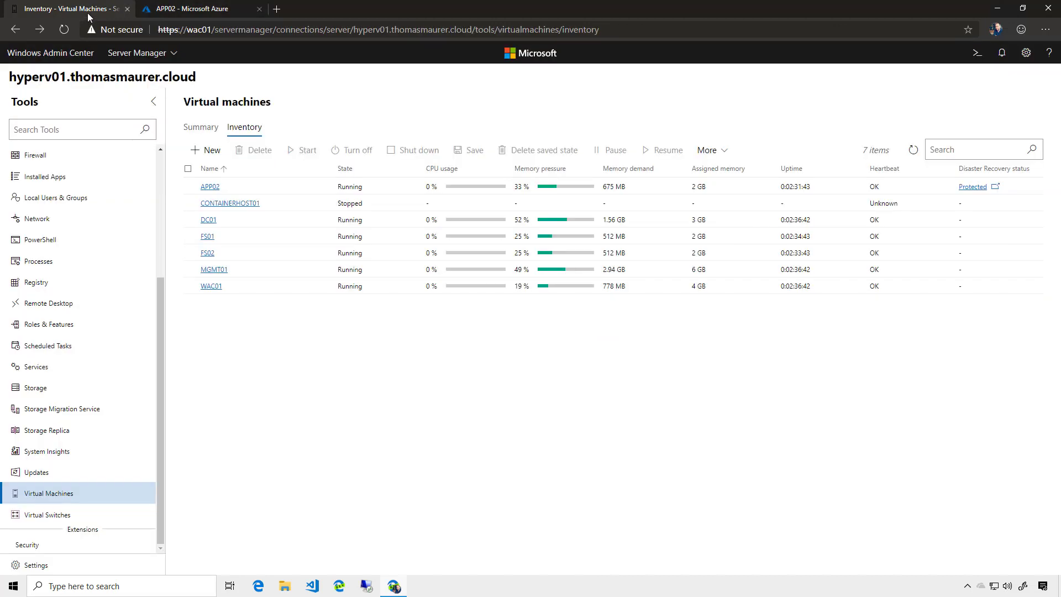
mouse_move(285, 311)
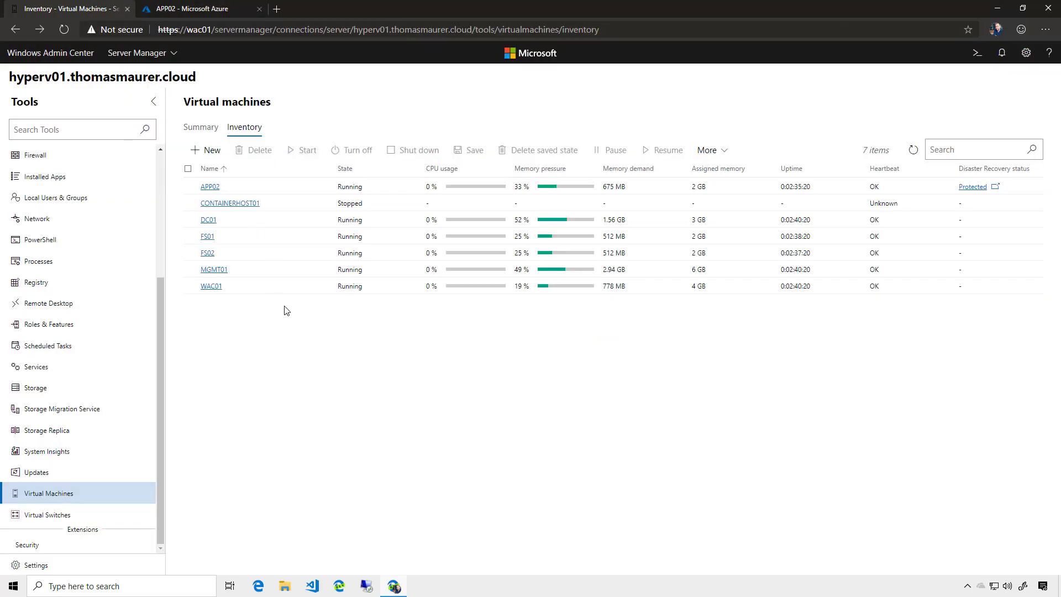